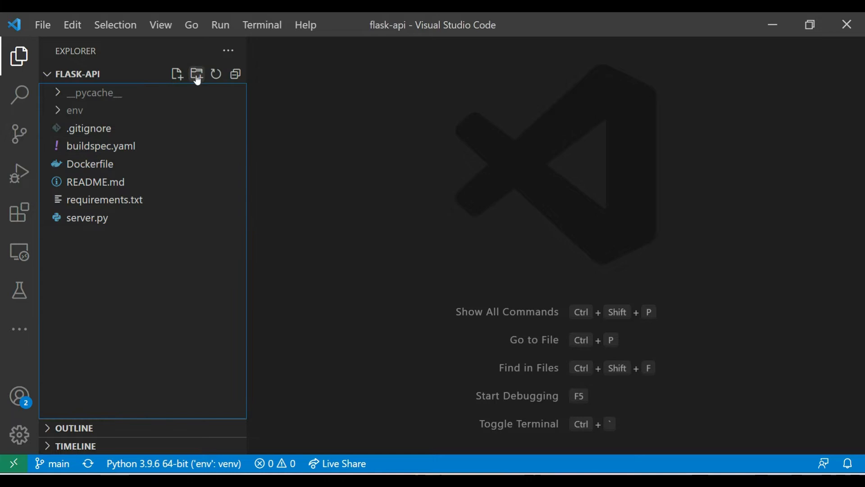
- Create a utils folder at the flask-api project root
{"action": "left_click", "coordinate": [197, 73]}
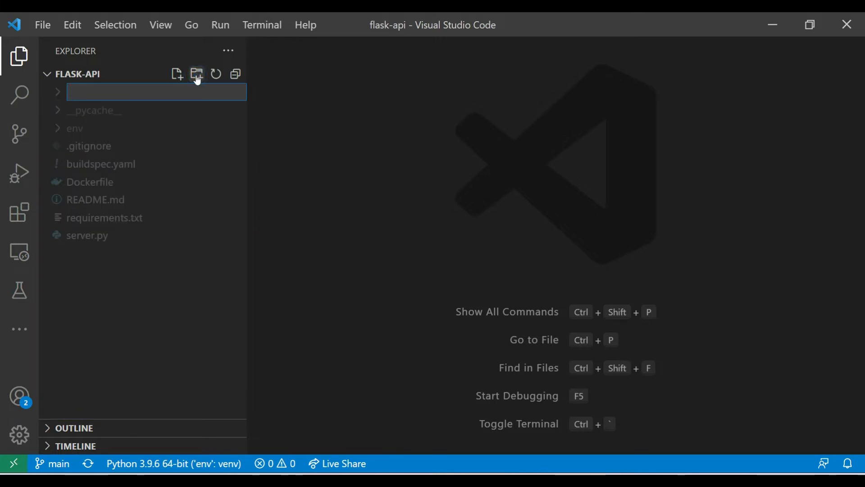
{"action": "type", "text": "utils"}
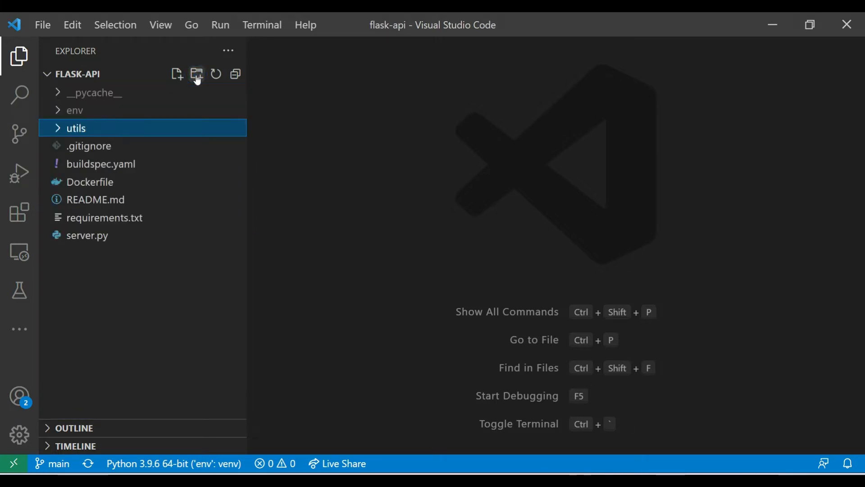
- Create an aws-resources folder inside utils
{"action": "left_click", "coordinate": [197, 74]}
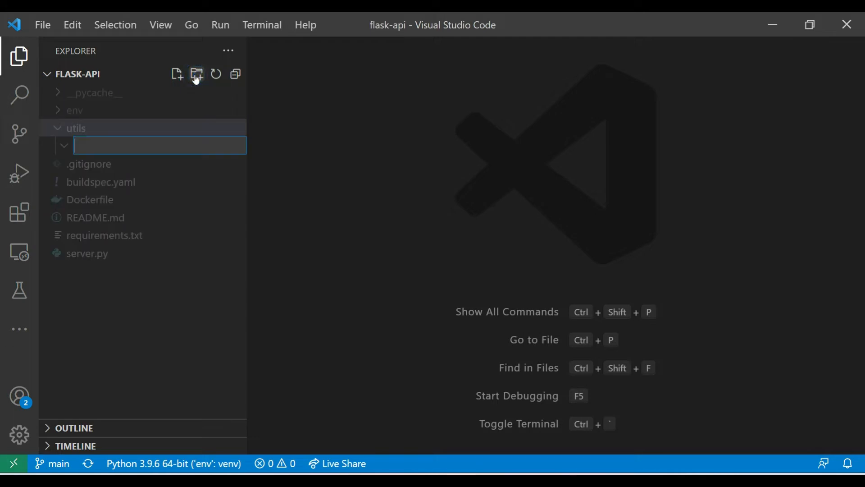
{"action": "type", "text": "aws-"}
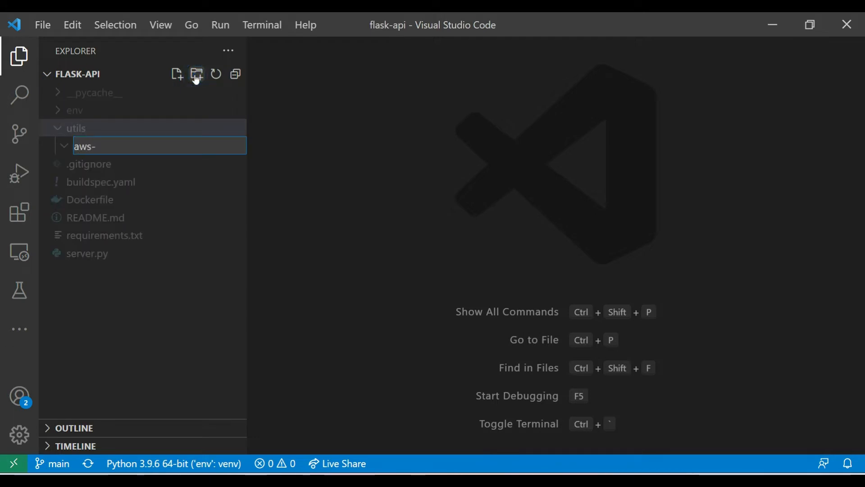
{"action": "type", "text": "resour"}
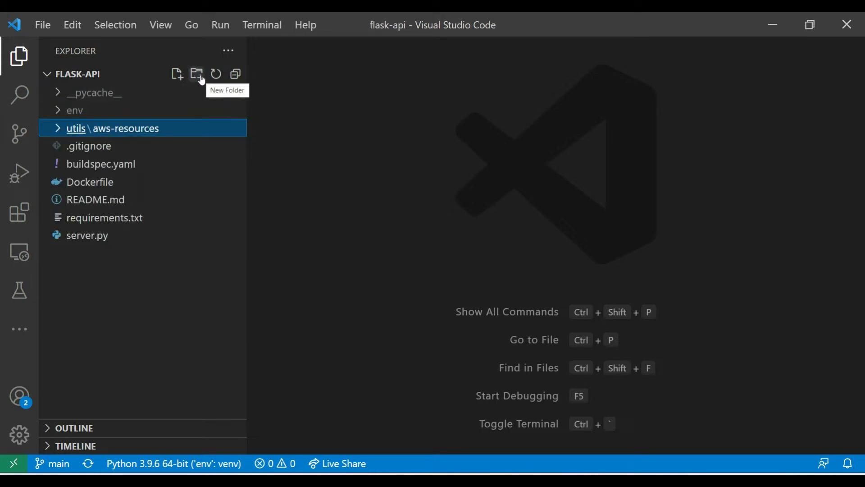
{"action": "mouse_move", "coordinate": [178, 73]}
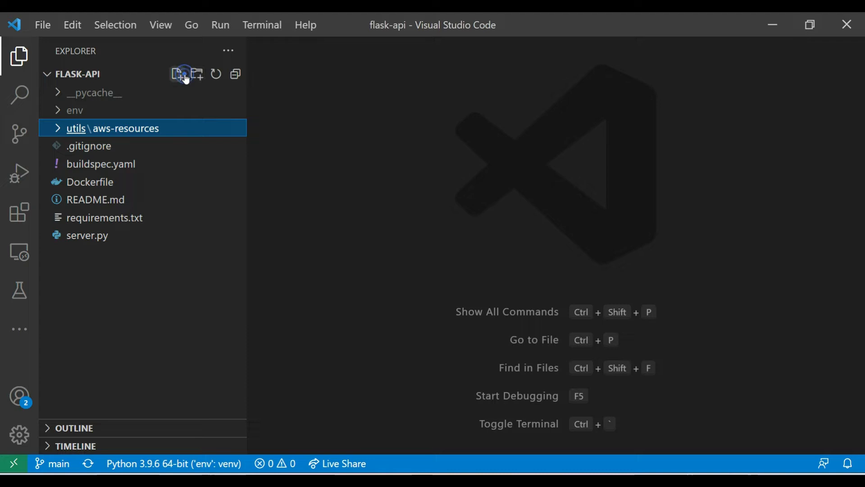
{"action": "left_click", "coordinate": [176, 74]}
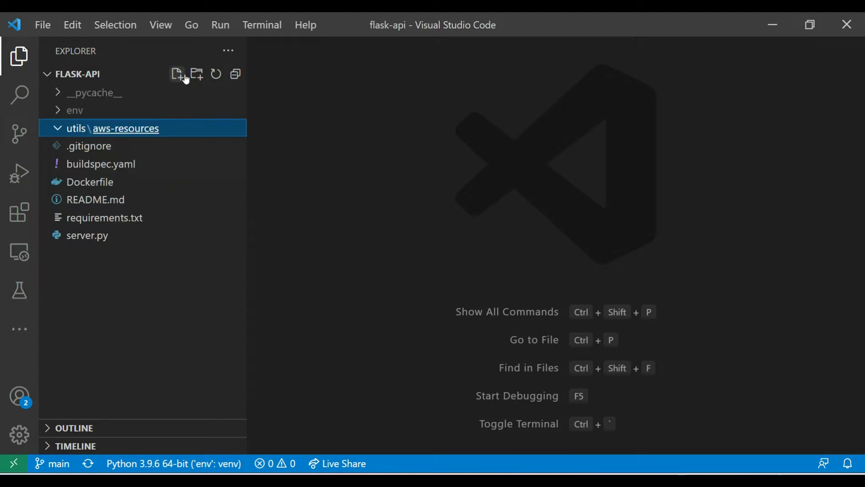
- Create an empty ecr.py file inside the aws-resources folder
{"action": "left_click", "coordinate": [176, 73]}
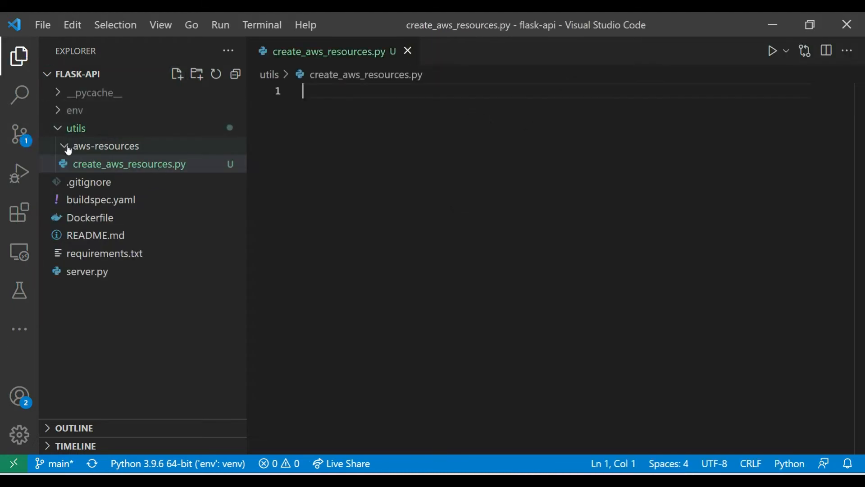
{"action": "left_click", "coordinate": [105, 146]}
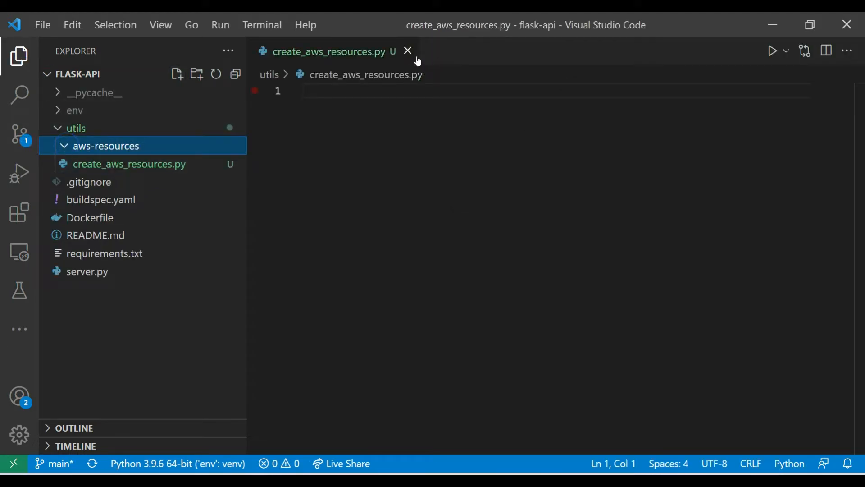
{"action": "left_click", "coordinate": [105, 146]}
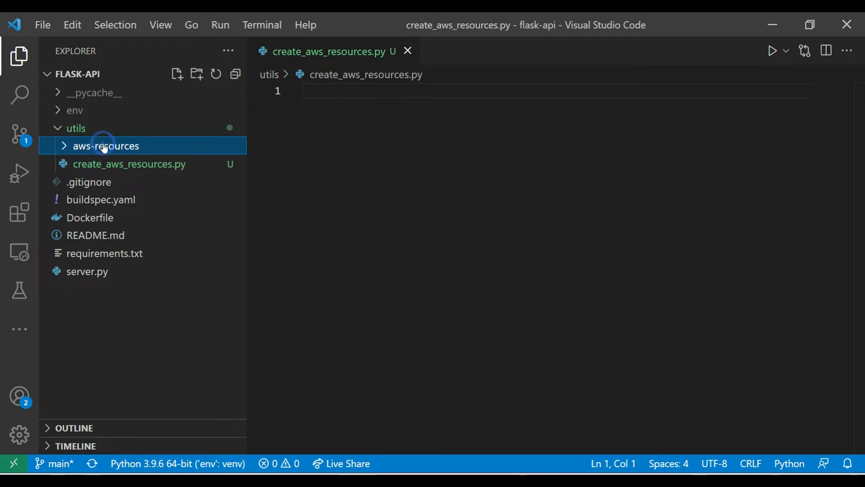
{"action": "left_click", "coordinate": [175, 73]}
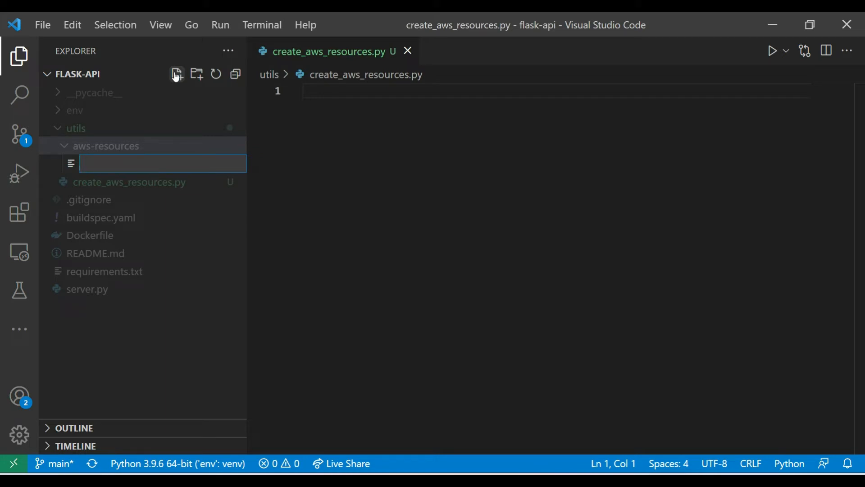
{"action": "type", "text": "ecr.py"}
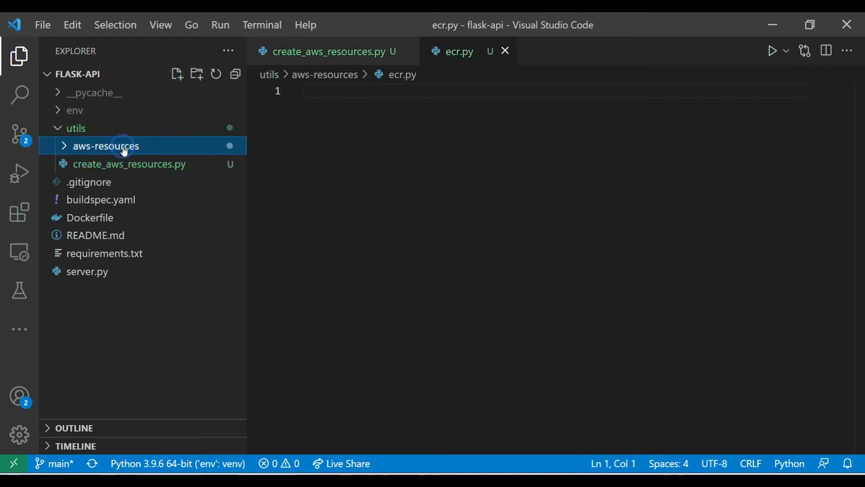
{"action": "left_click", "coordinate": [177, 74]}
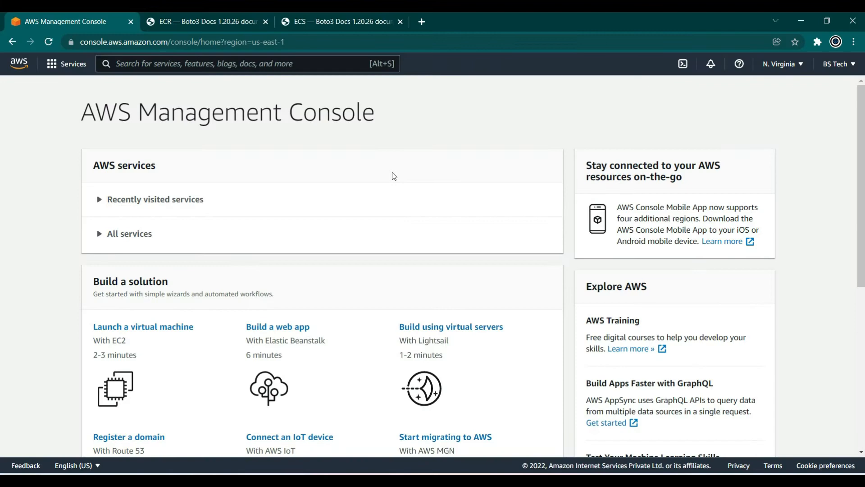
- Bring up the ECR Boto3 docs tab and scroll down to the Client section
{"action": "left_click", "coordinate": [205, 22]}
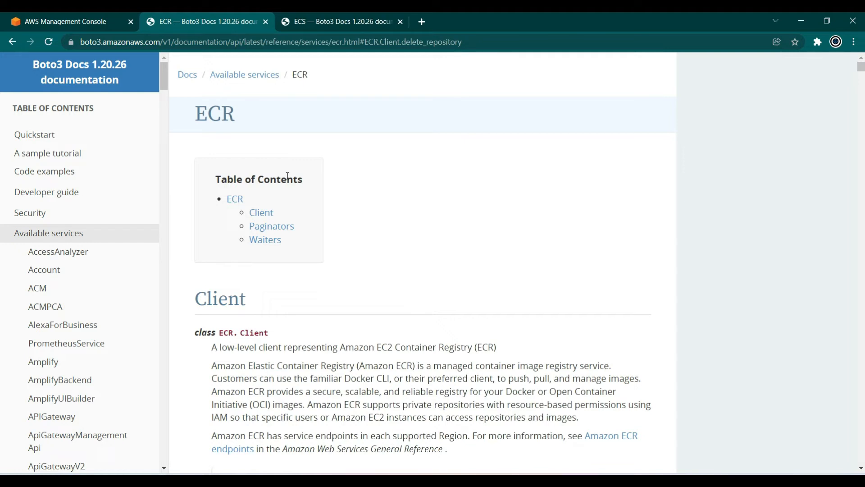
{"action": "scroll", "scroll_direction": "down", "scroll_amount": 3}
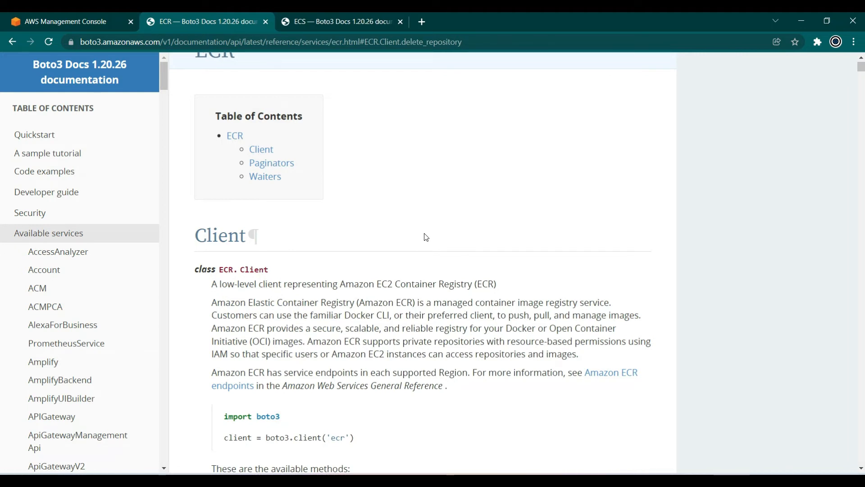
{"action": "scroll", "scroll_direction": "down", "scroll_amount": 3}
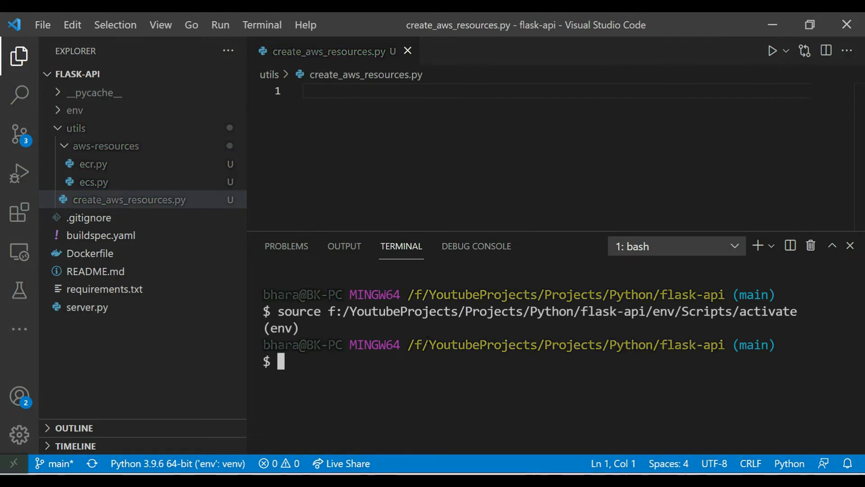
- Run pip install boto3 then pip freeze > requirements.txt in the terminal
{"action": "type", "text": "pip install boto3"}
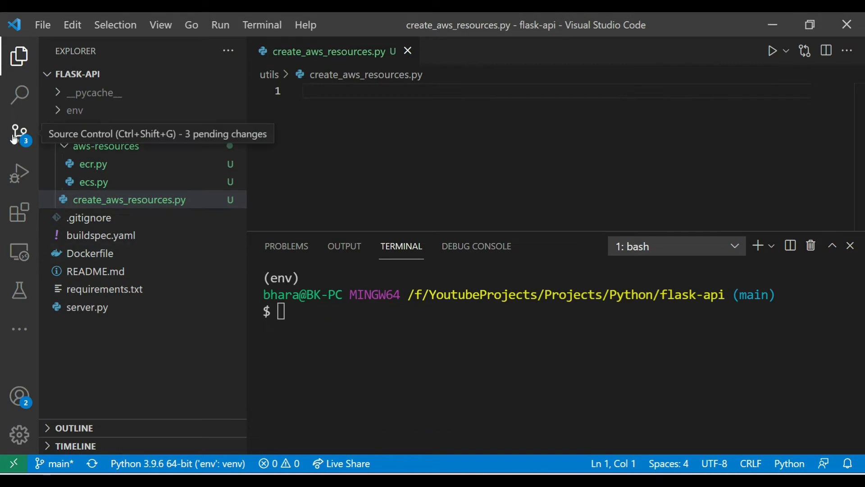
{"action": "type", "text": "p"}
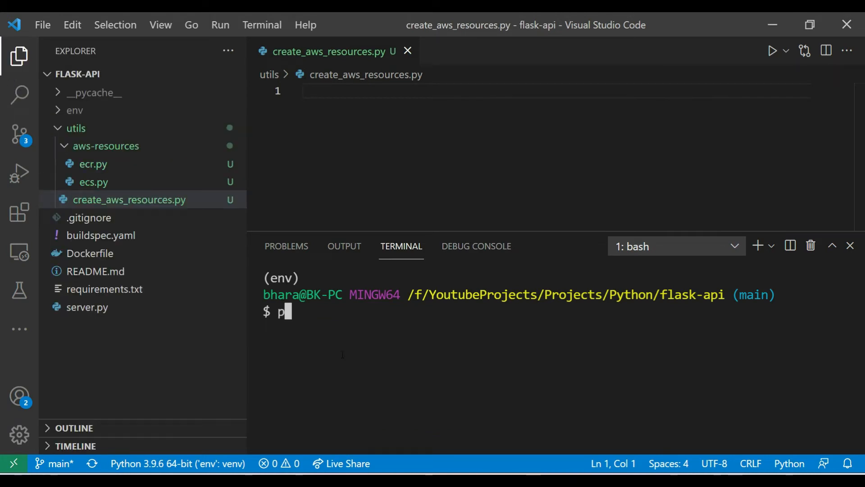
{"action": "type", "text": "ip freeze > r"}
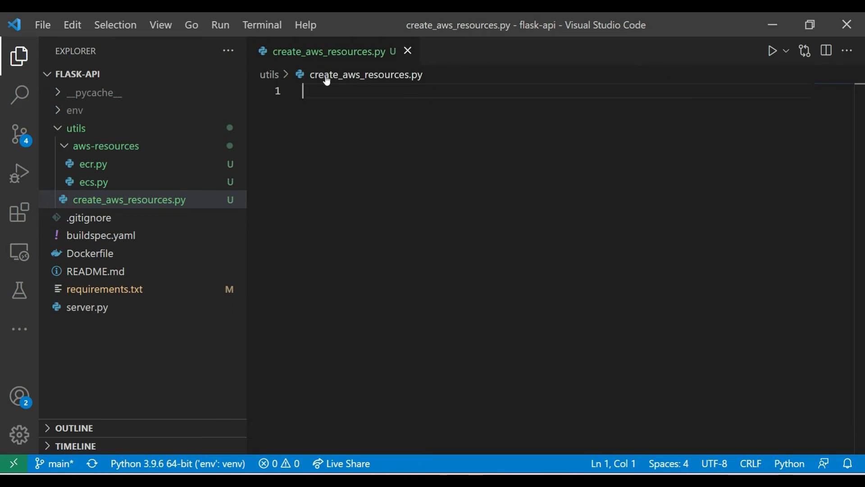
{"action": "left_click", "coordinate": [93, 164]}
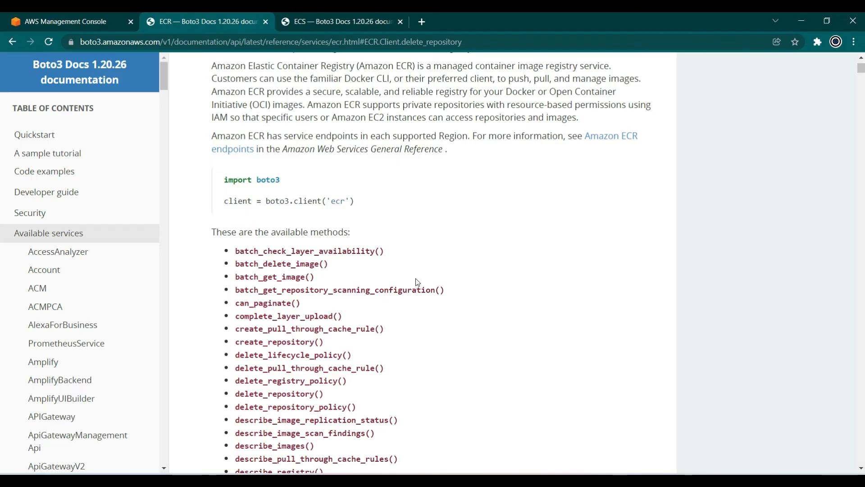
- Find create_repository() in the ECR methods list and open its reference
{"action": "scroll", "scroll_direction": "down", "scroll_amount": 3}
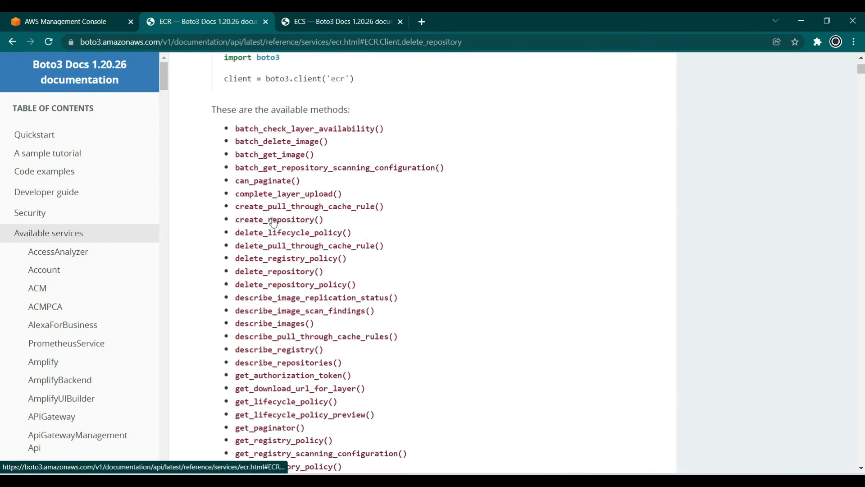
{"action": "left_click", "coordinate": [279, 219]}
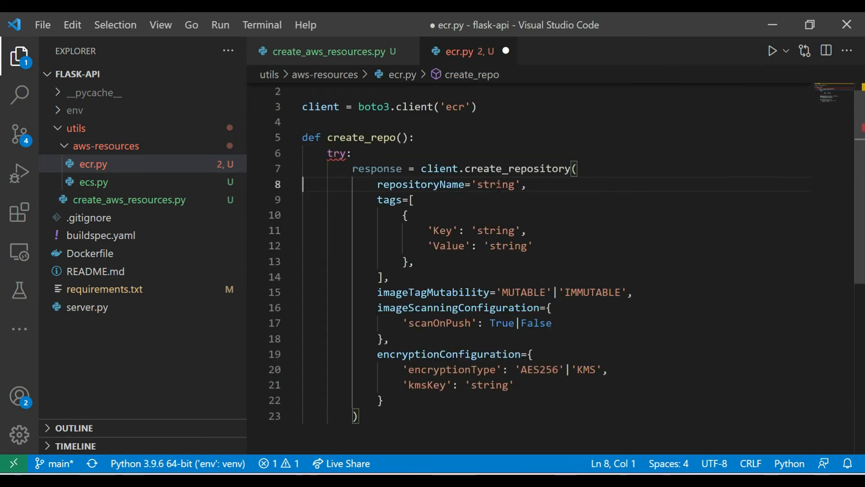
- Paste the create_repository snippet into create_repo() in ecr.py and add __init__.py
{"action": "left_click_drag", "start_coordinate": [523, 184], "coordinate": [387, 277]}
{"action": "type", "text": "from aws"}
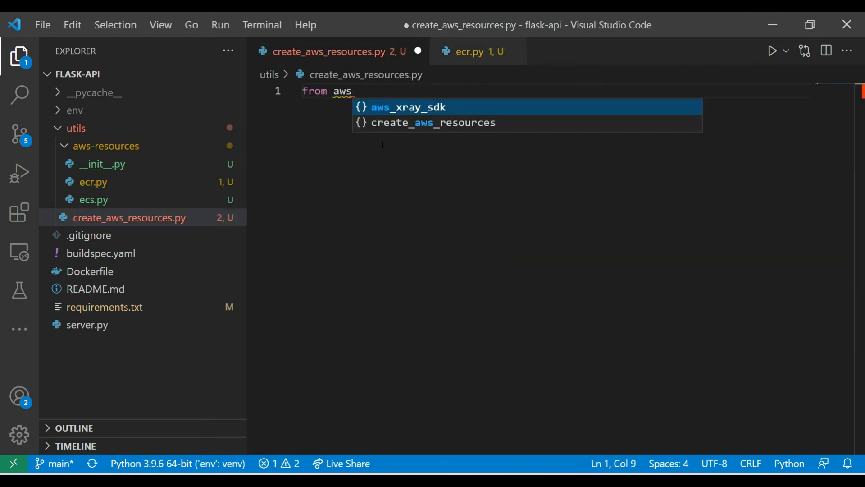
{"action": "right_click", "coordinate": [104, 146]}
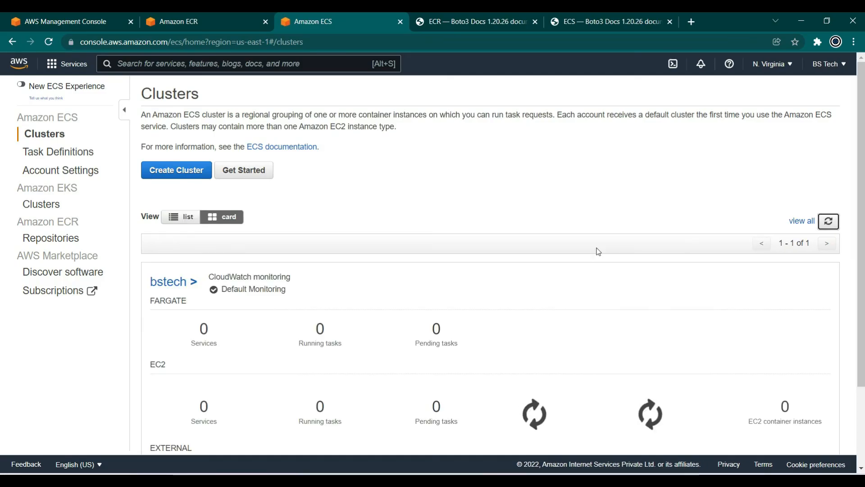
{"action": "scroll", "scroll_direction": "down", "scroll_amount": 3}
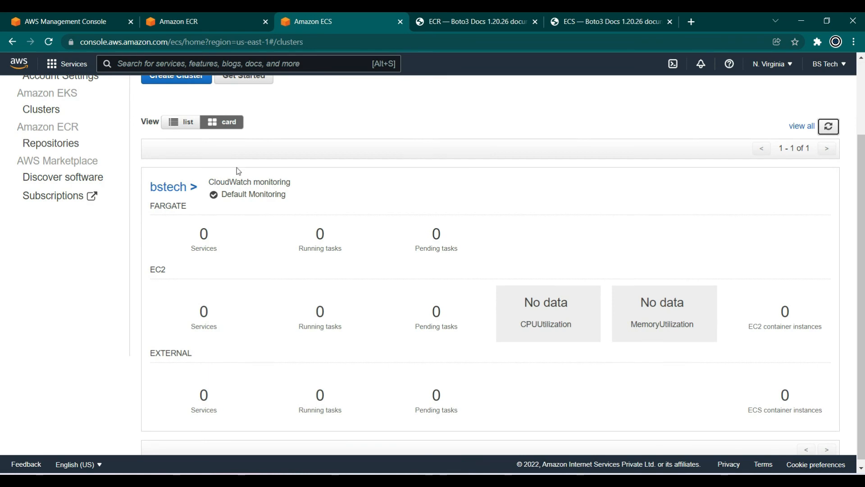
{"action": "left_click", "coordinate": [190, 21]}
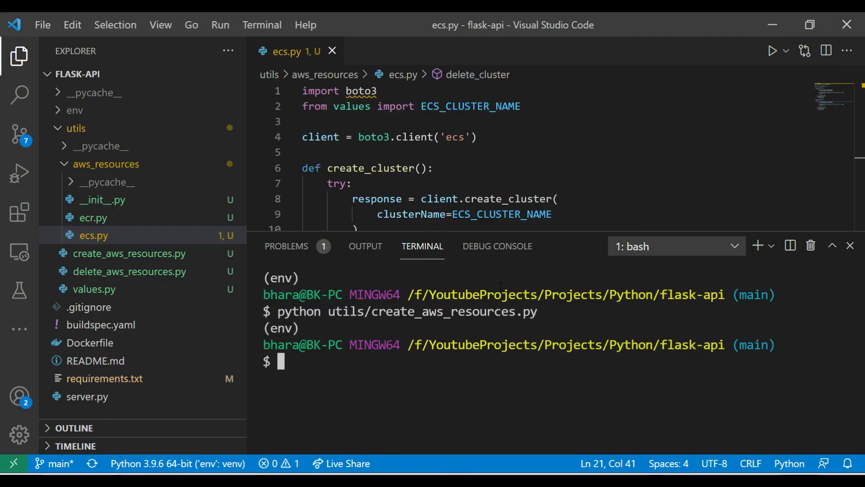
- Close the ecs.py editor, leaving the create_aws_resources.py run output visible
{"action": "left_click", "coordinate": [332, 50]}
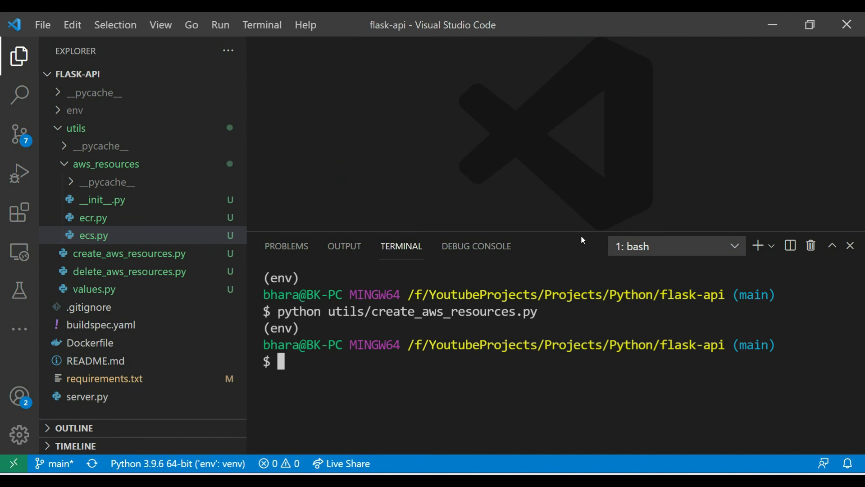